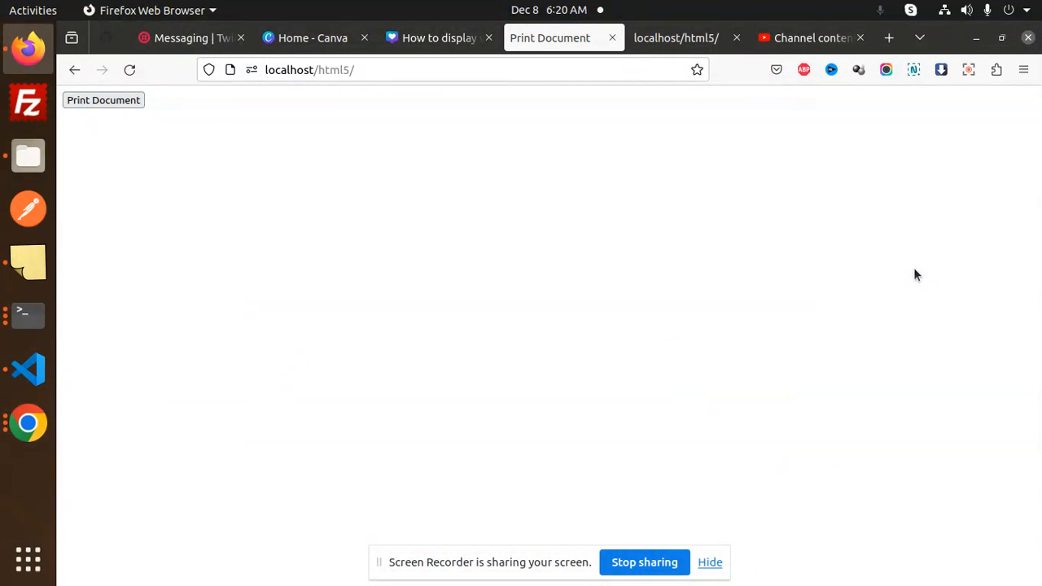
{"action": "mouse_move", "coordinate": [187, 139]}
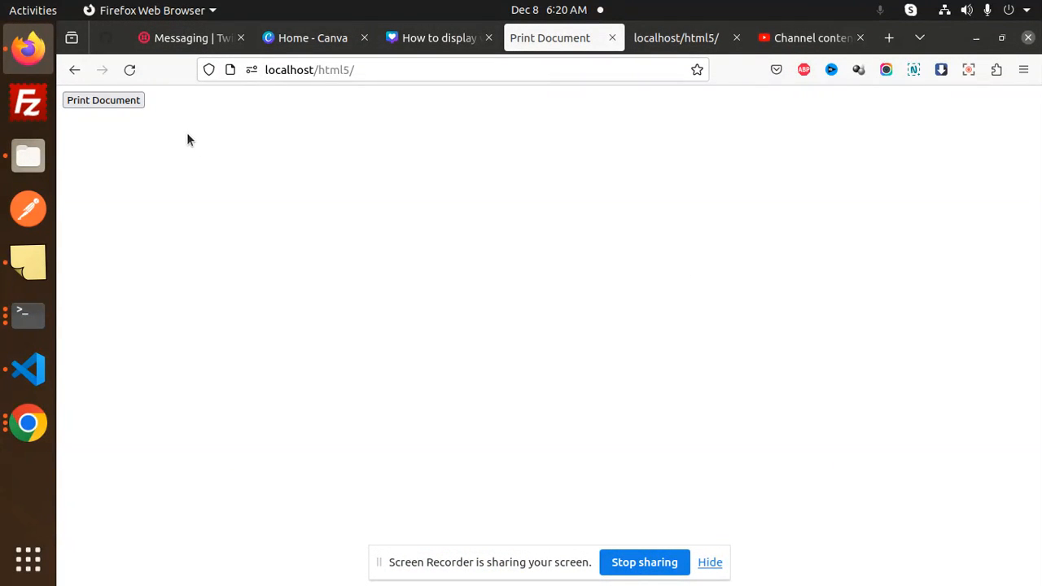
Open Firefox's print preview of localhost/html5 with the Print Document button.
{"action": "left_click", "coordinate": [103, 99]}
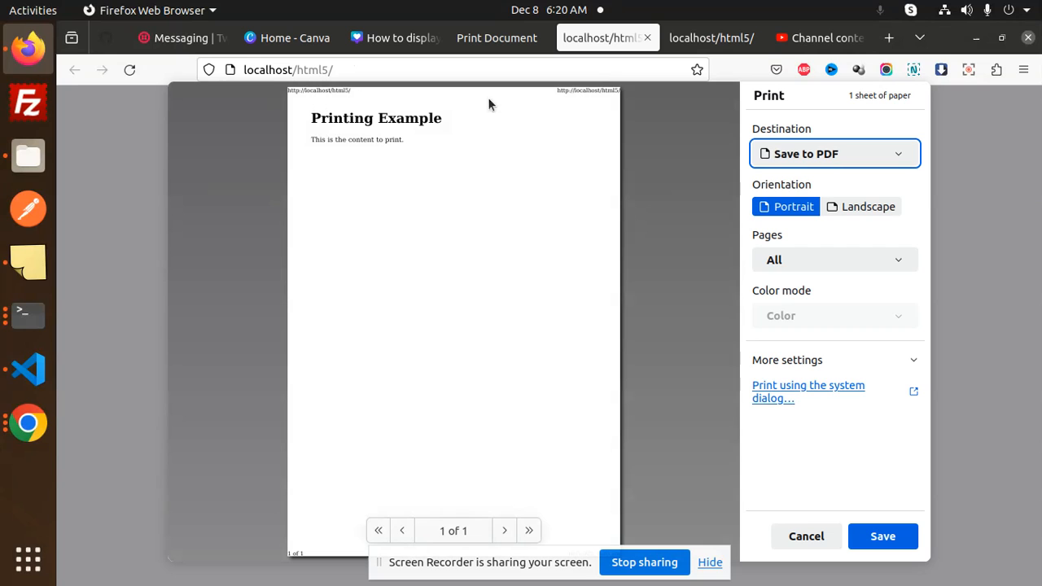
{"action": "mouse_move", "coordinate": [354, 112]}
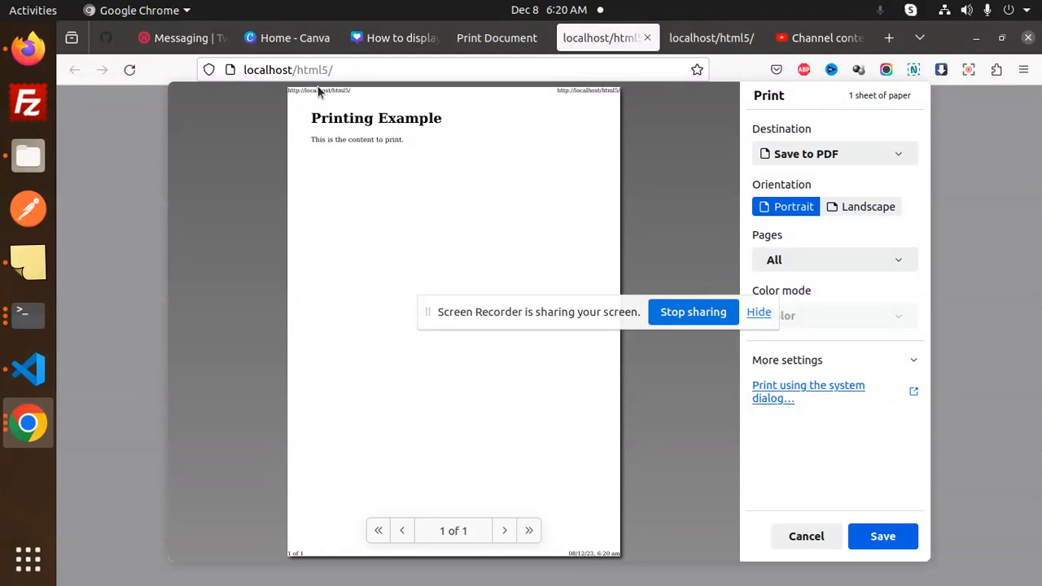
{"action": "mouse_move", "coordinate": [550, 128]}
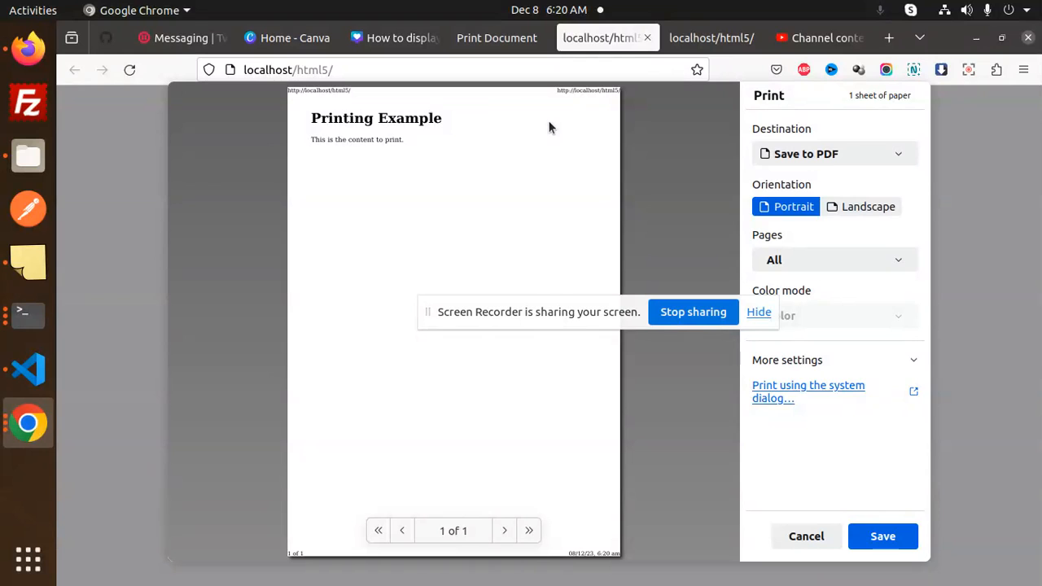
{"action": "mouse_move", "coordinate": [57, 359]}
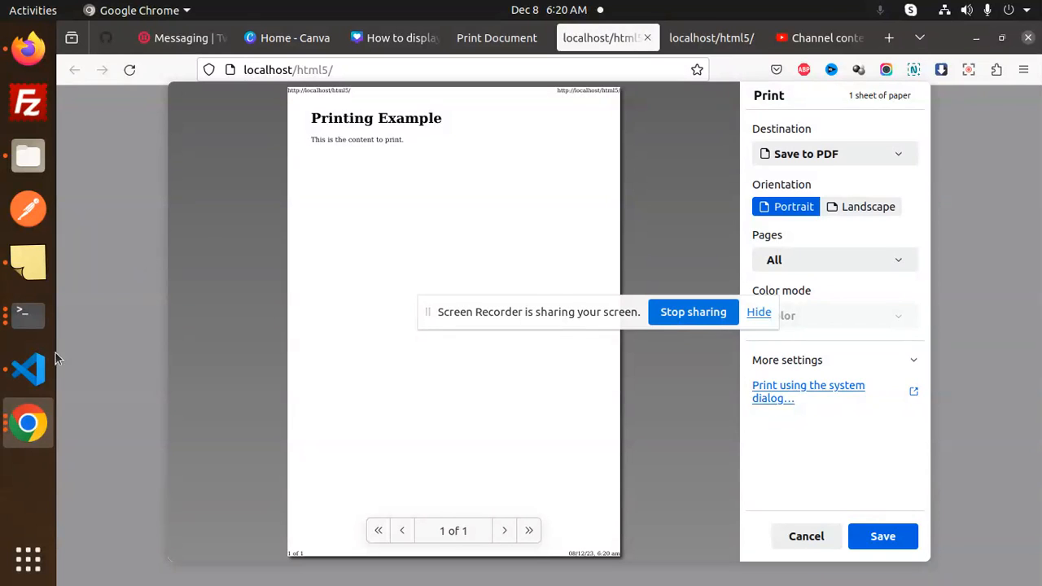
{"action": "left_click", "coordinate": [28, 368]}
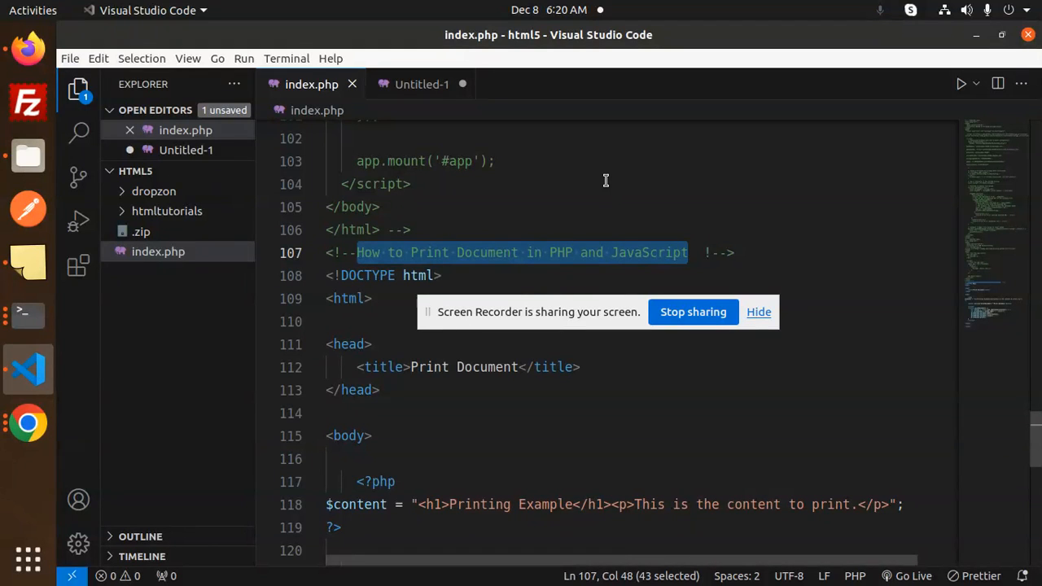
{"action": "left_click", "coordinate": [422, 84]}
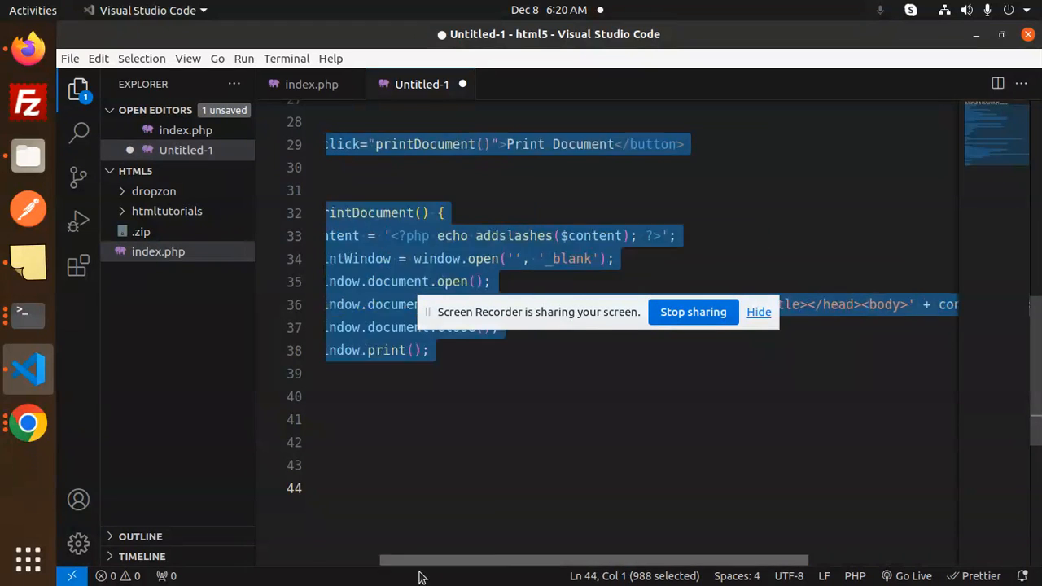
{"action": "left_click", "coordinate": [311, 84]}
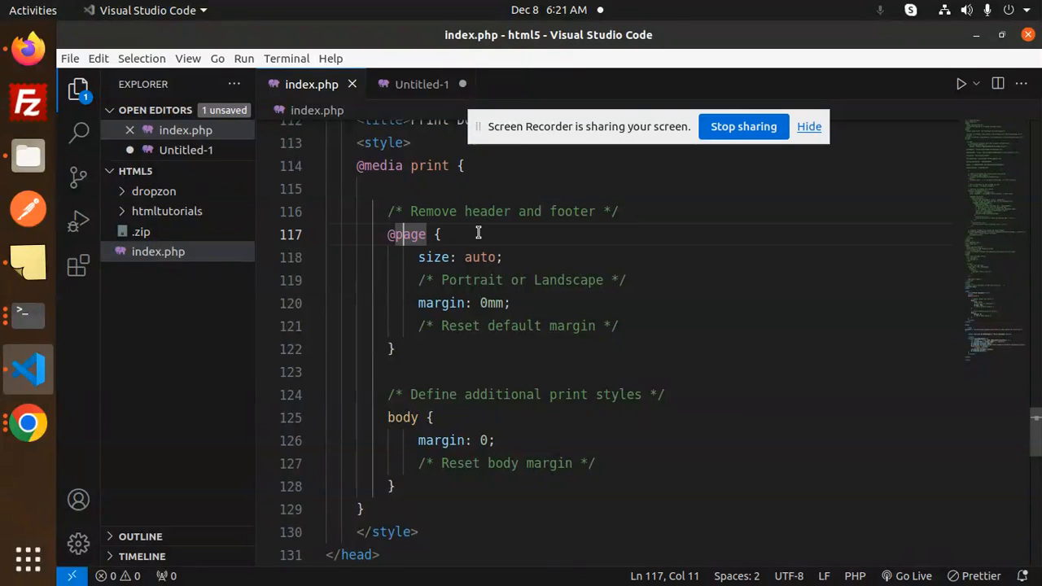
{"action": "double_click", "coordinate": [440, 303]}
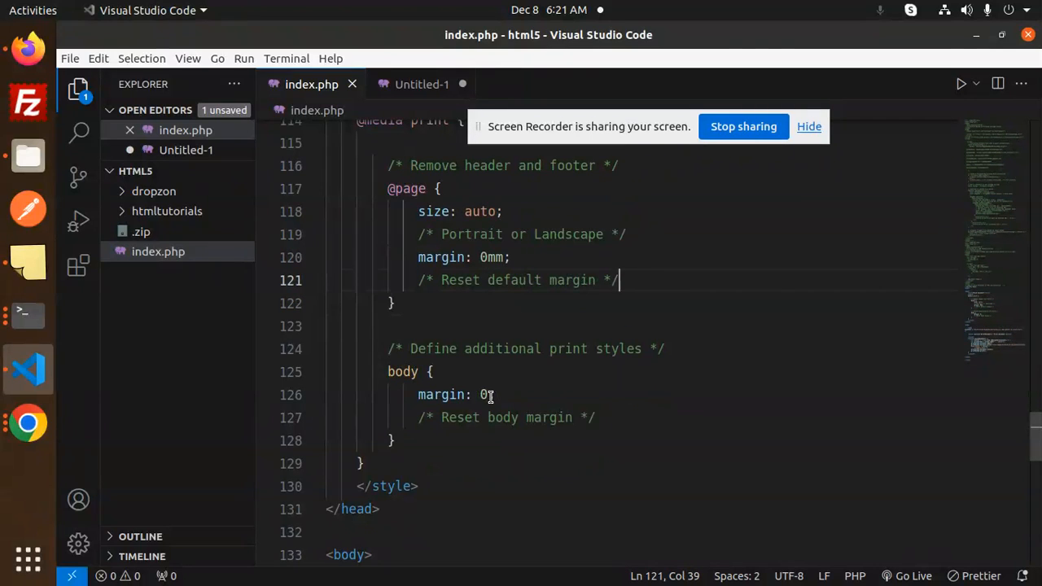
{"action": "double_click", "coordinate": [618, 349]}
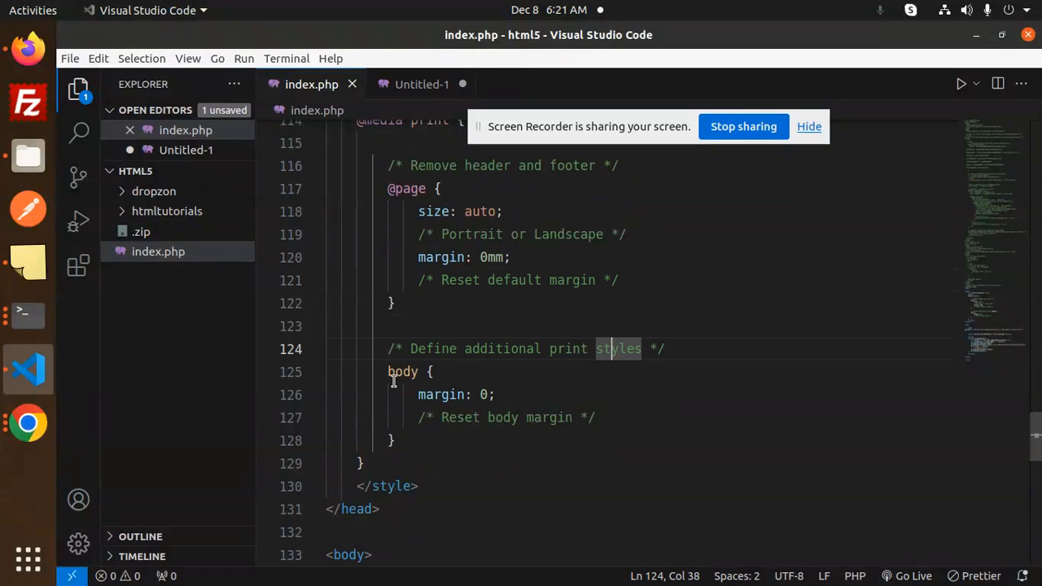
{"action": "left_click", "coordinate": [435, 372]}
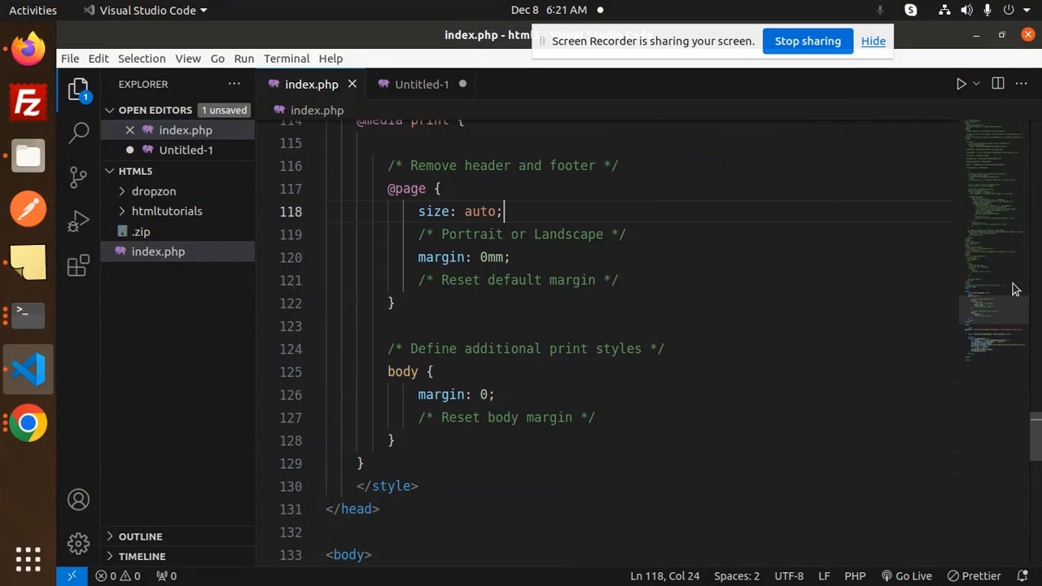
{"action": "scroll", "scroll_direction": "down", "scroll_amount": 3}
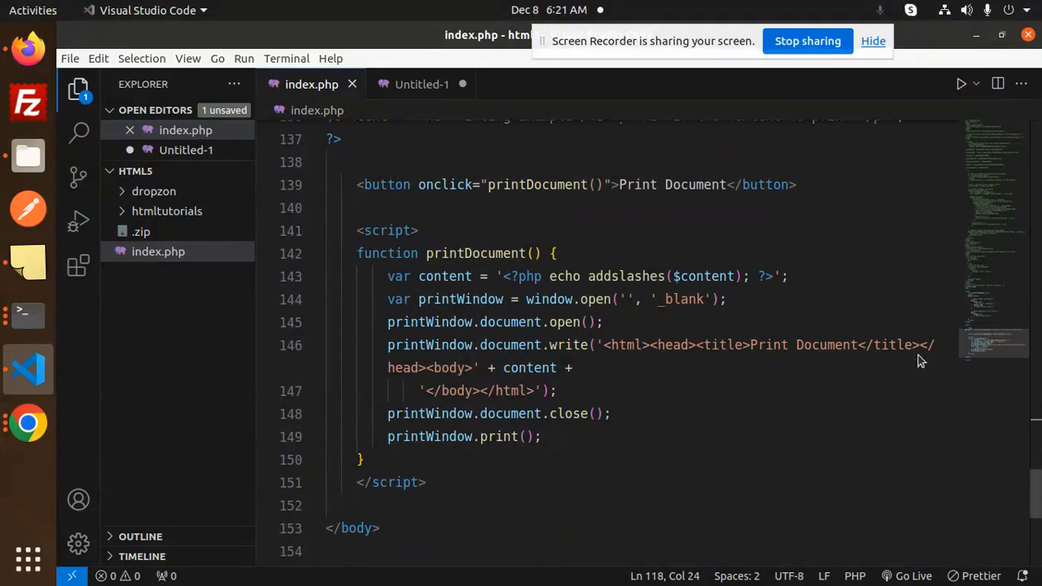
{"action": "left_click", "coordinate": [582, 345]}
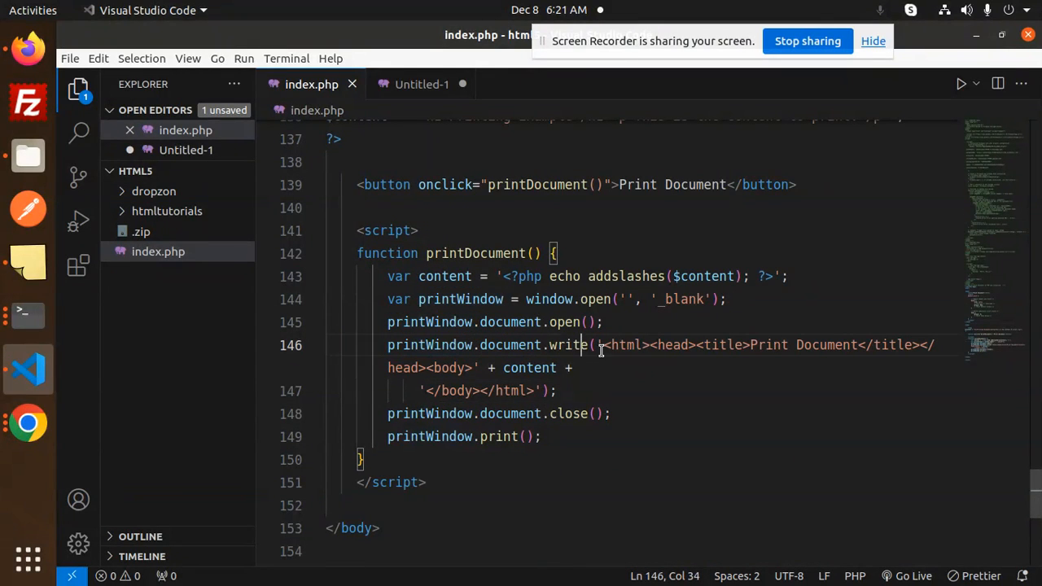
{"action": "double_click", "coordinate": [721, 345]}
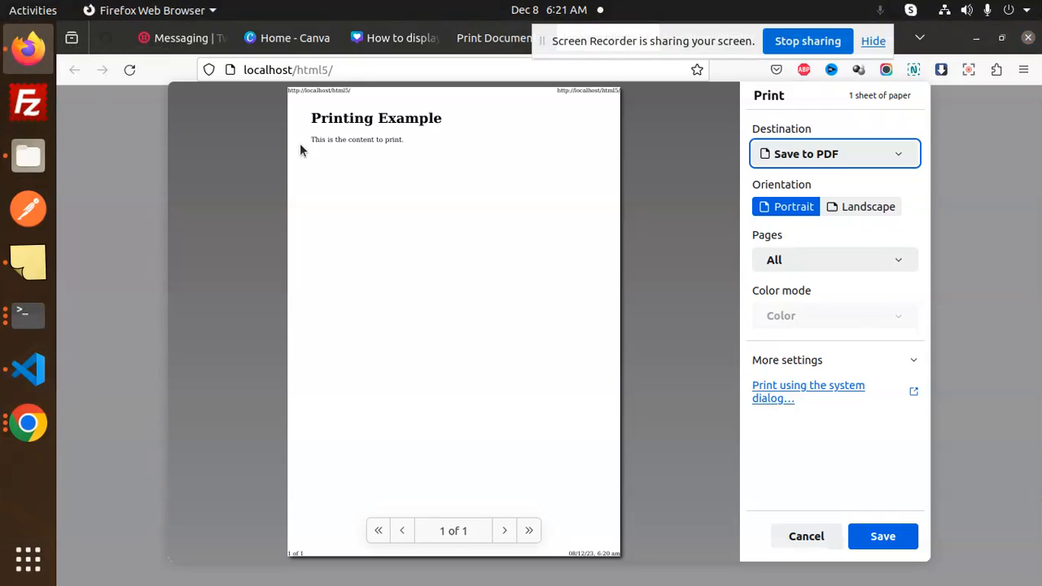
Cancel the old print preview and print the document again for a new preview.
{"action": "left_click", "coordinate": [806, 536]}
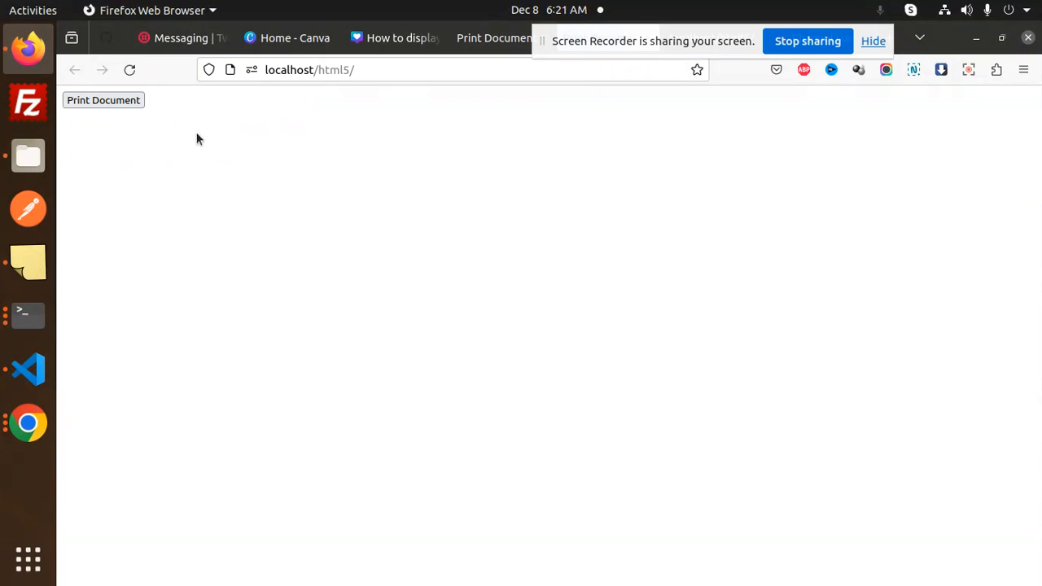
{"action": "left_click", "coordinate": [103, 99]}
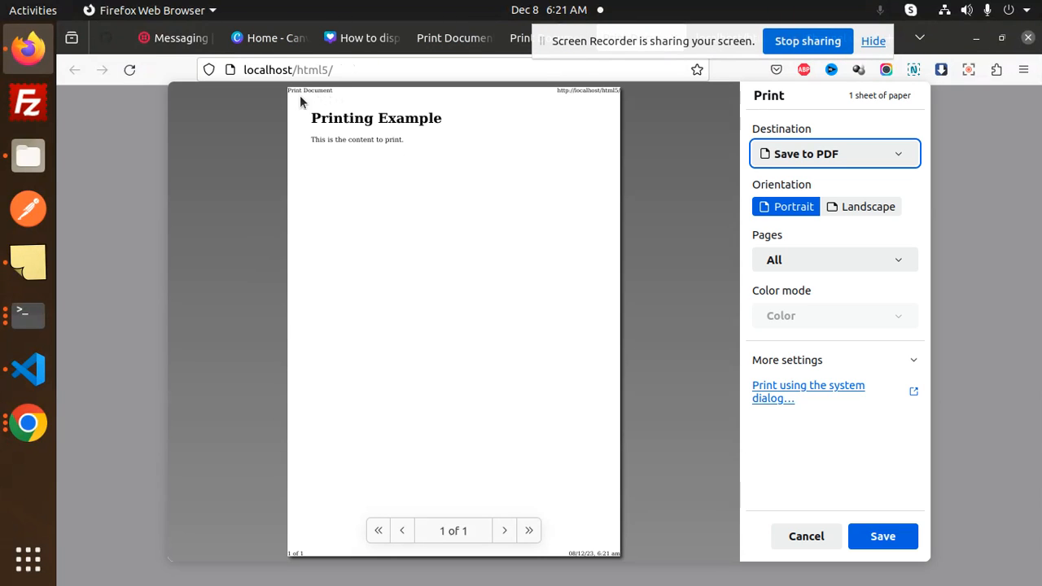
{"action": "mouse_move", "coordinate": [330, 554]}
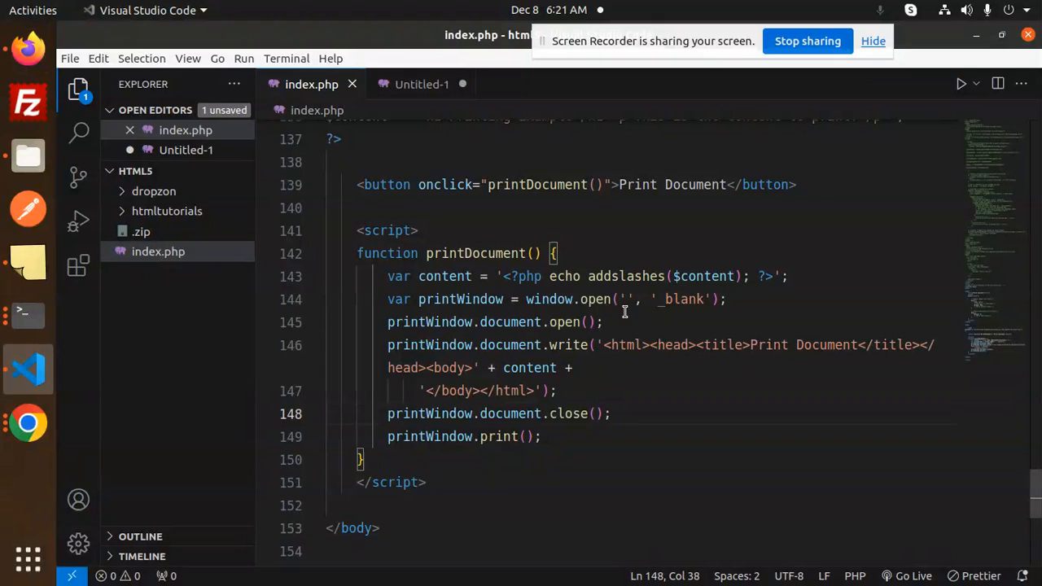
{"action": "mouse_move", "coordinate": [684, 299]}
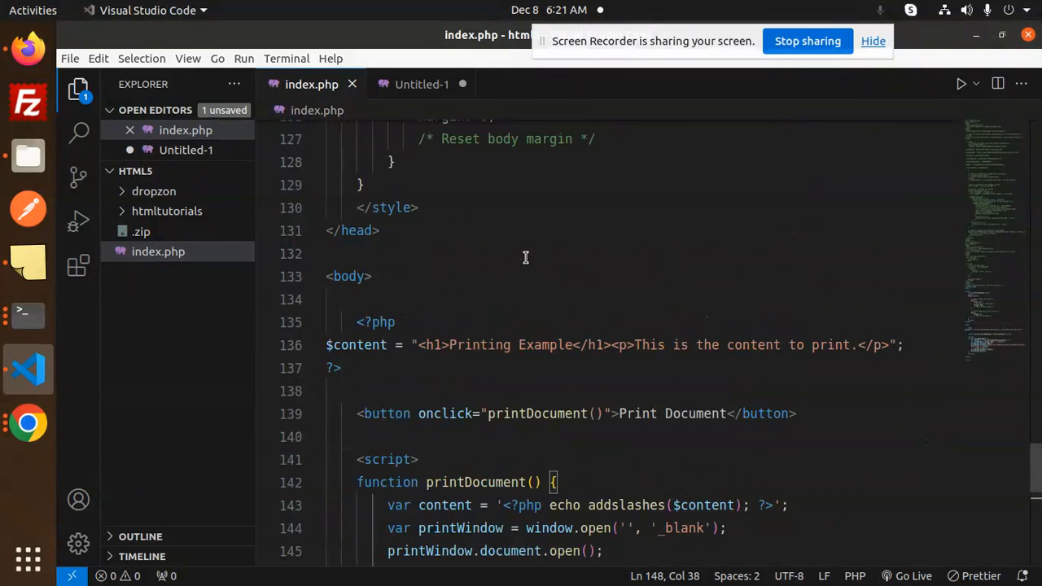
Paste the head's print-media CSS after <style> in the printWindow.document.write string.
{"action": "scroll", "scroll_direction": "up", "scroll_amount": 3}
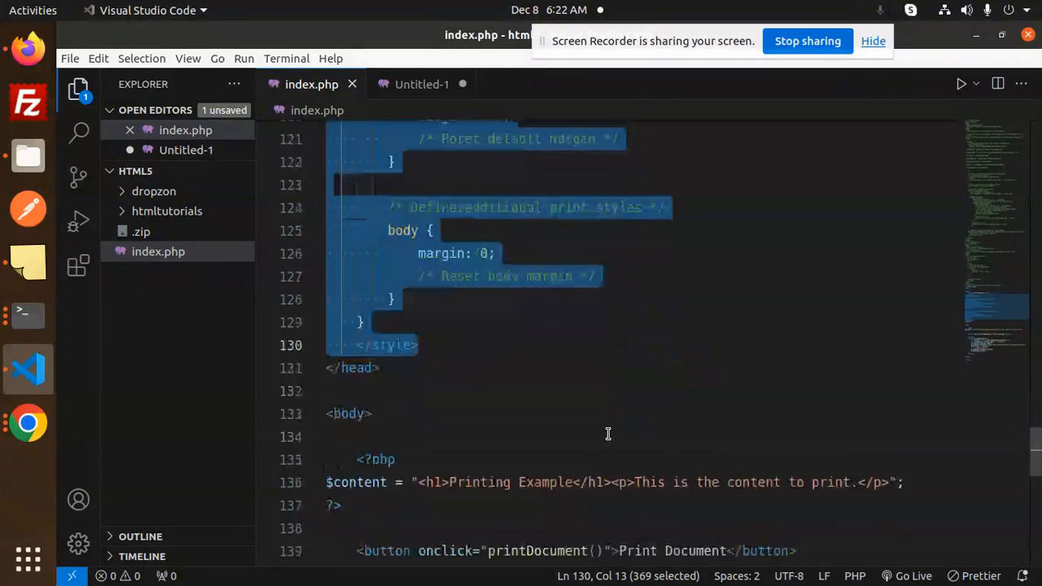
{"action": "scroll", "scroll_direction": "down", "scroll_amount": 3}
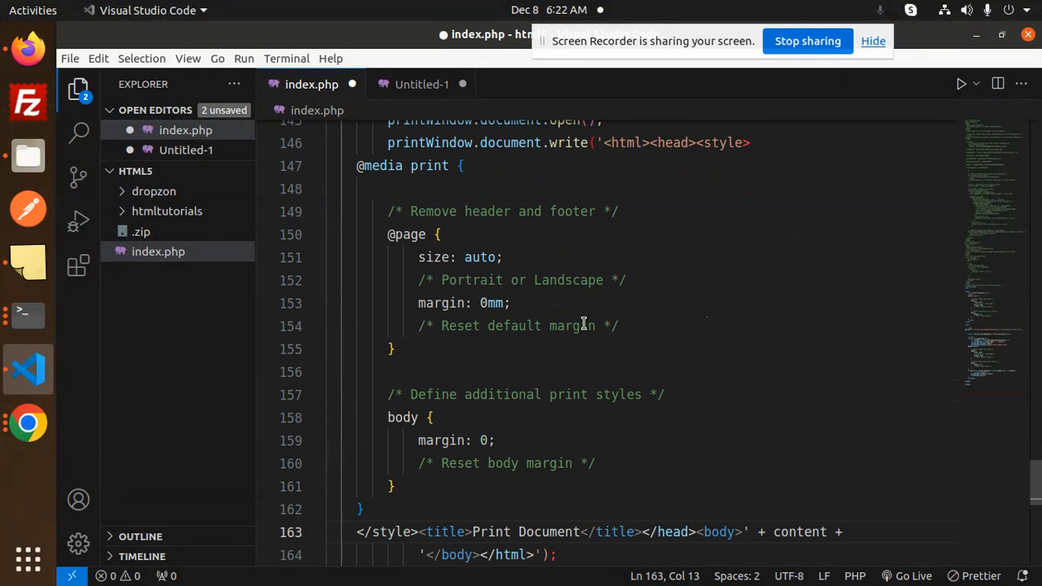
{"action": "left_click", "coordinate": [355, 166]}
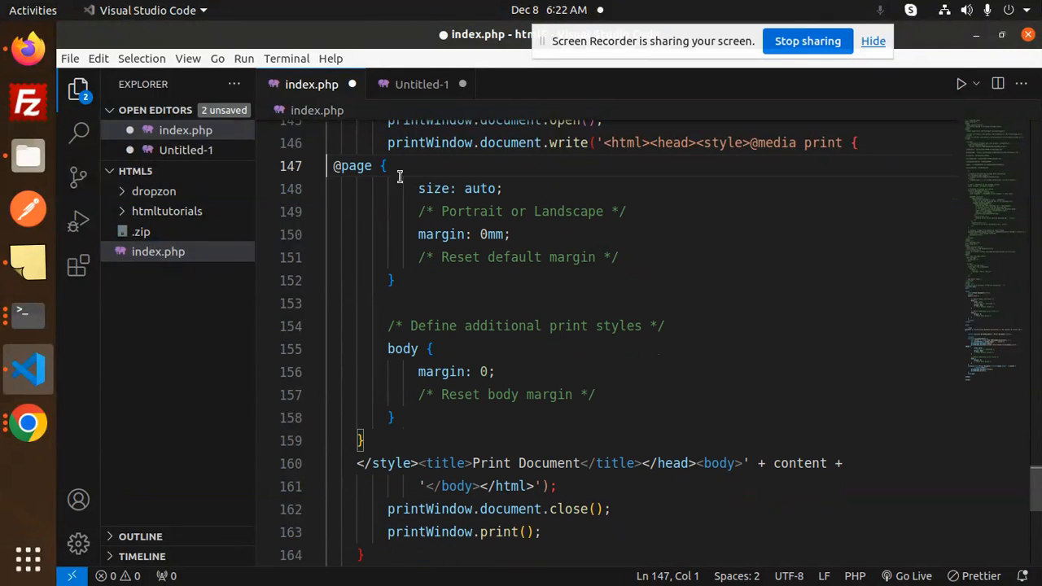
{"action": "key", "text": "Backspace"}
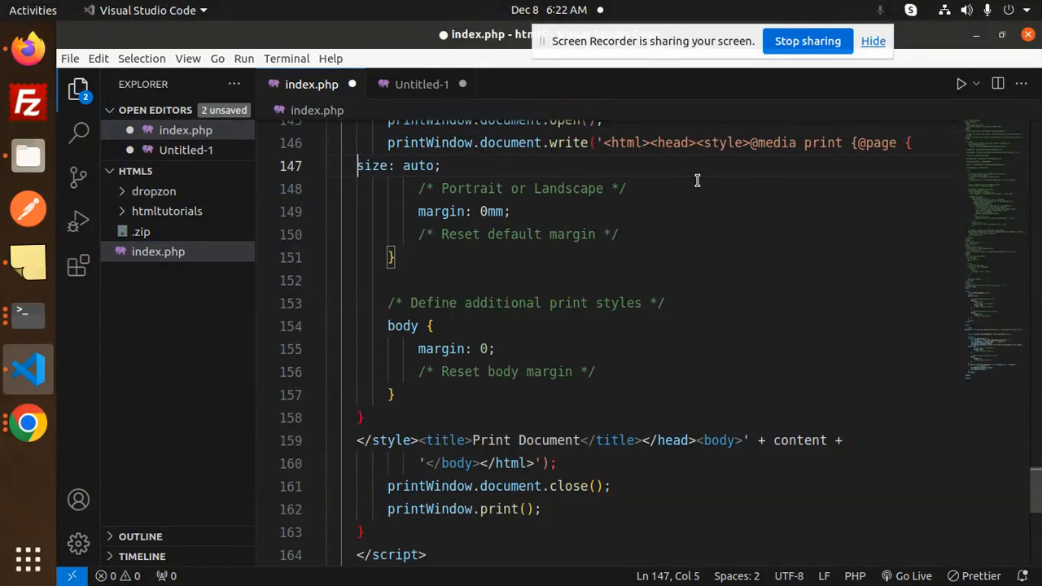
{"action": "key", "text": "Backspace"}
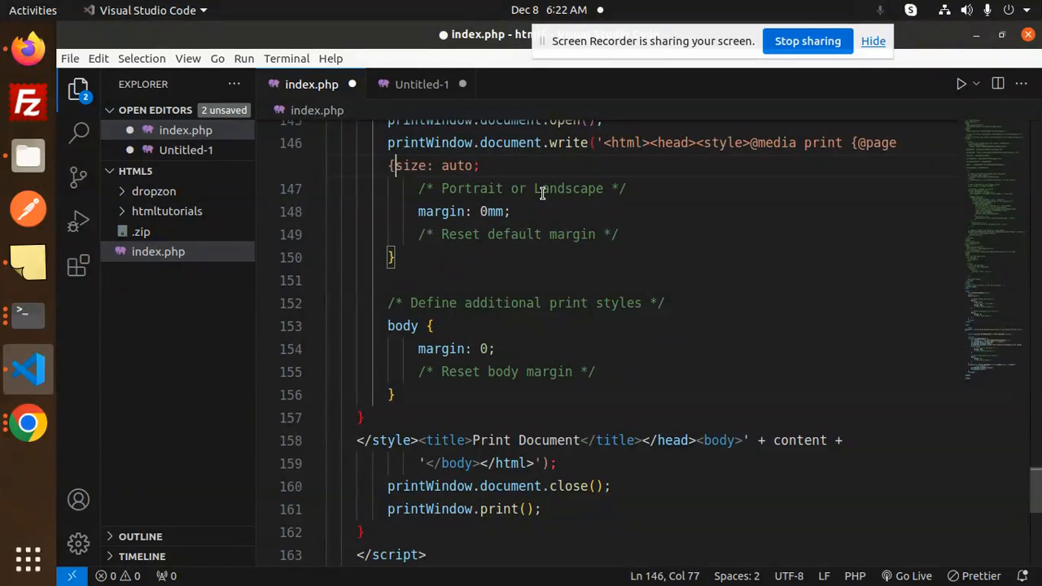
{"action": "left_click_drag", "start_coordinate": [418, 189], "coordinate": [626, 188]}
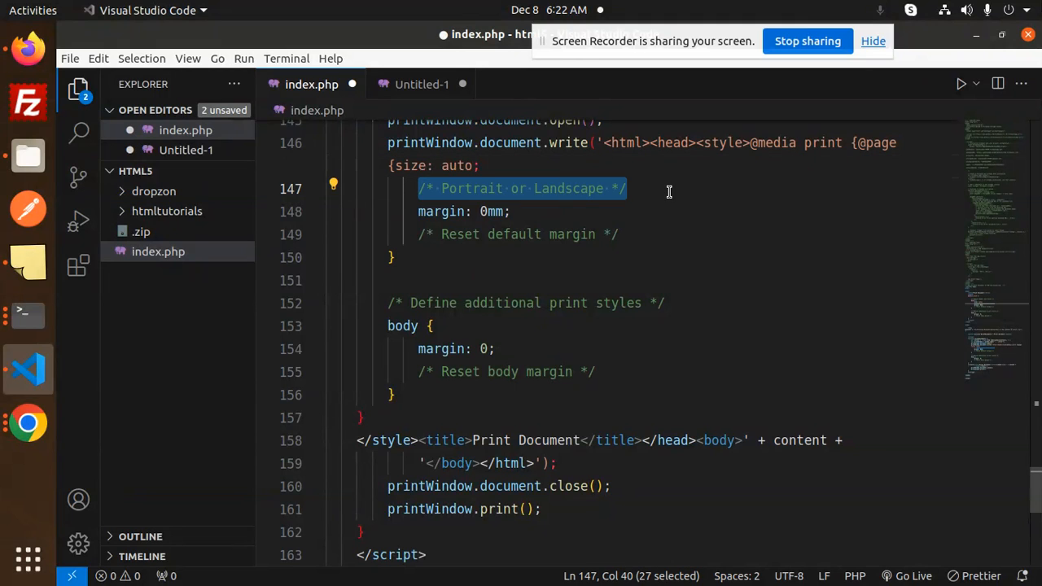
{"action": "key", "text": "Delete"}
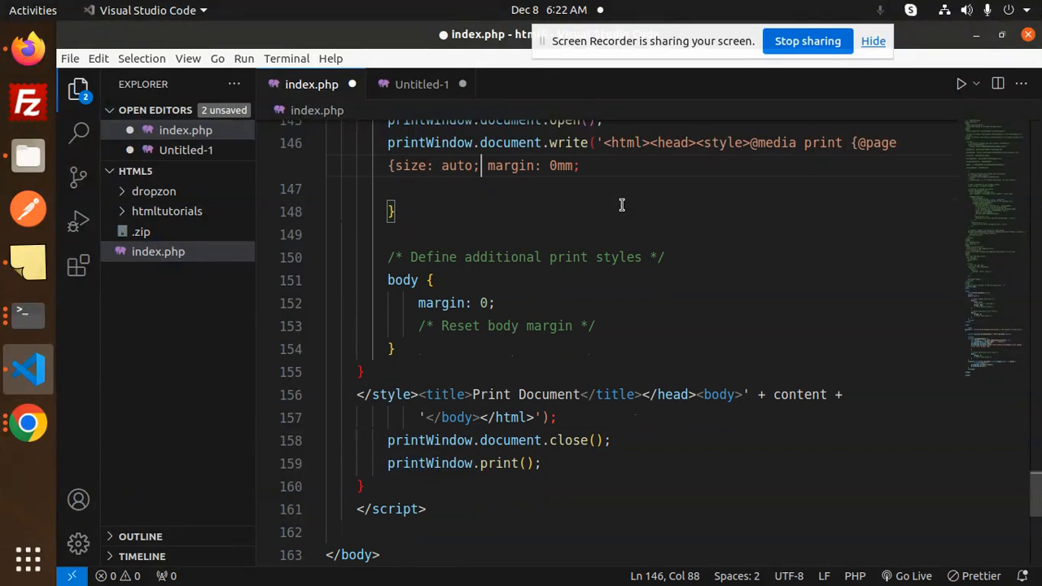
{"action": "left_click", "coordinate": [328, 212]}
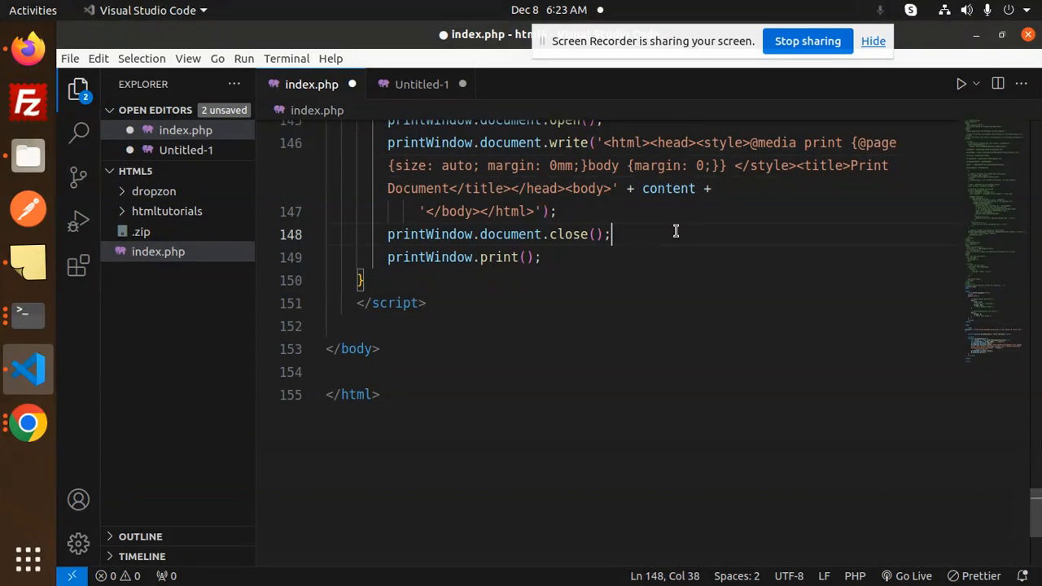
{"action": "key", "text": "ctrl+s"}
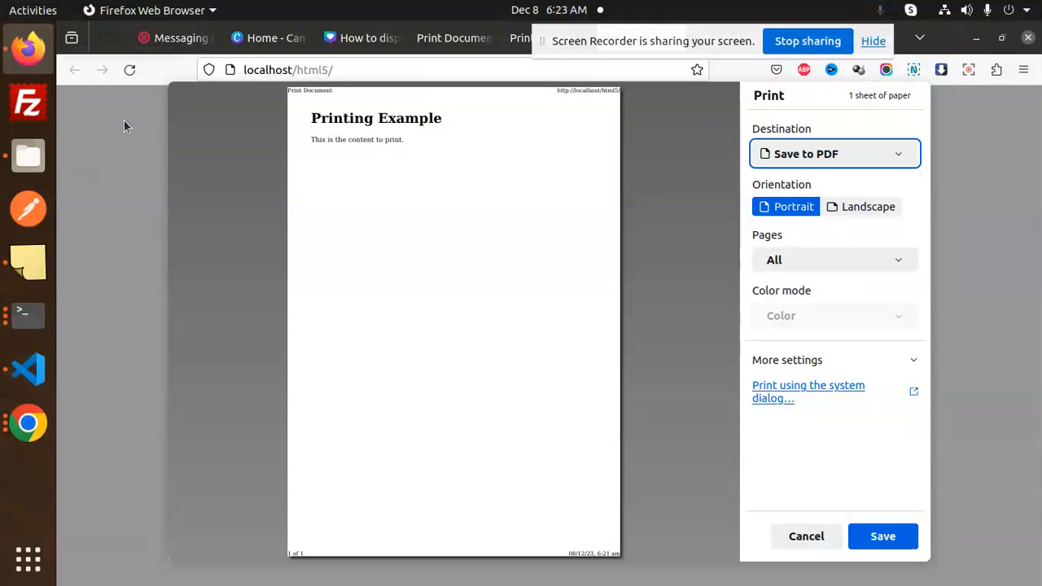
Reprint the page to confirm no URL header or footer, then return to VS Code.
{"action": "left_click", "coordinate": [806, 536]}
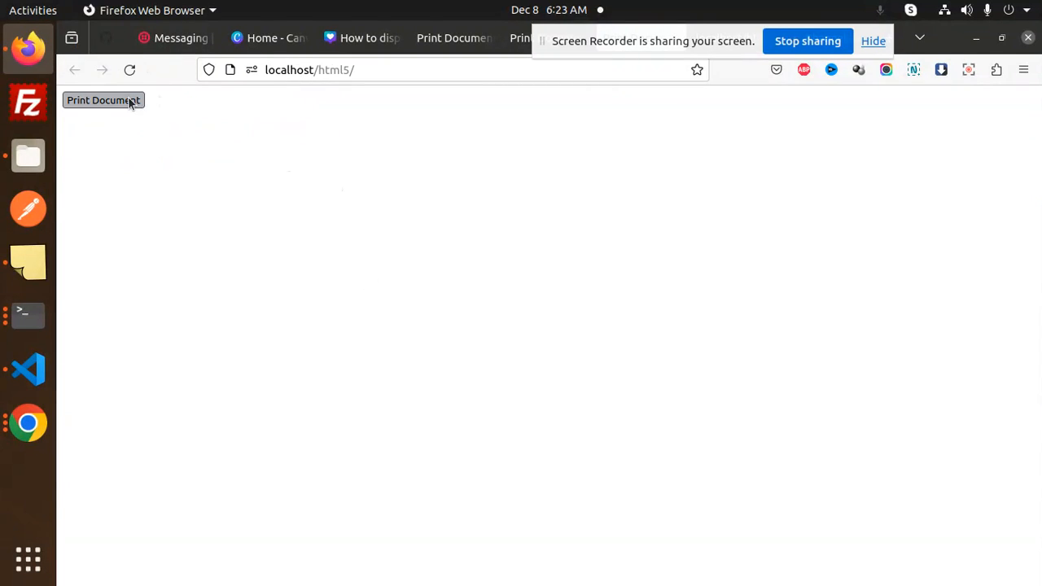
{"action": "left_click", "coordinate": [104, 100]}
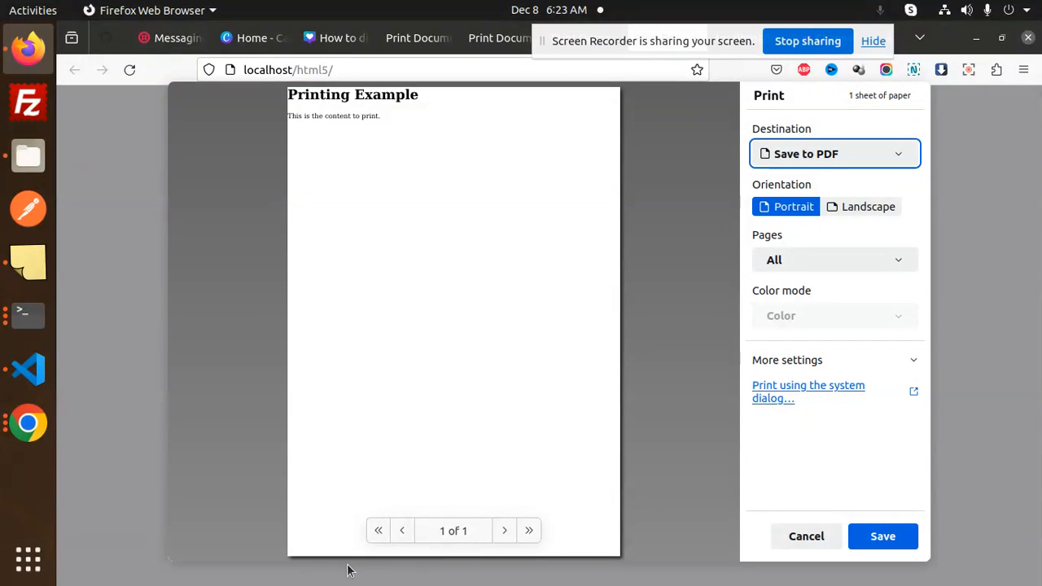
{"action": "mouse_move", "coordinate": [570, 265]}
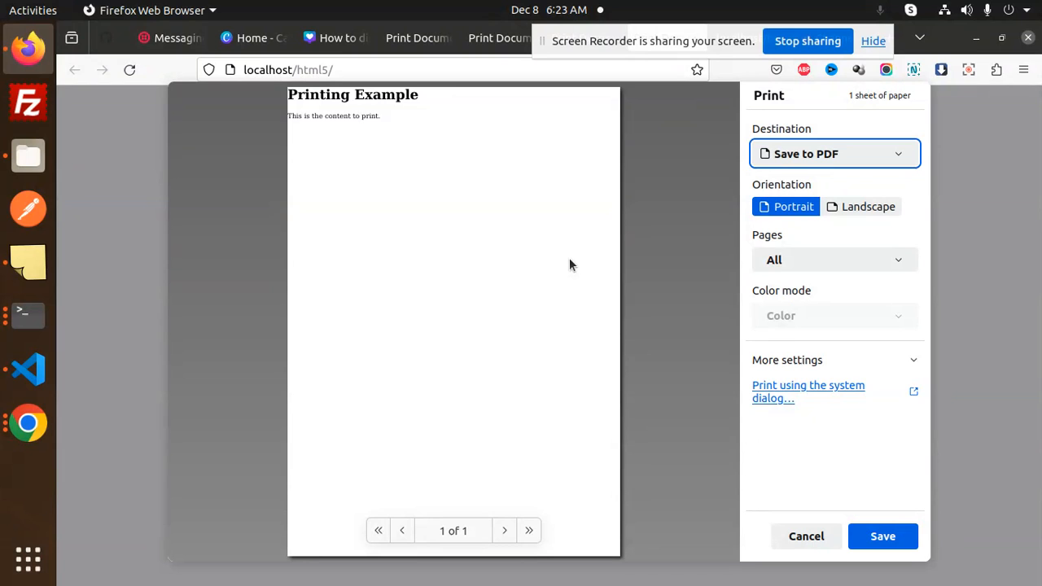
{"action": "left_click", "coordinate": [28, 369]}
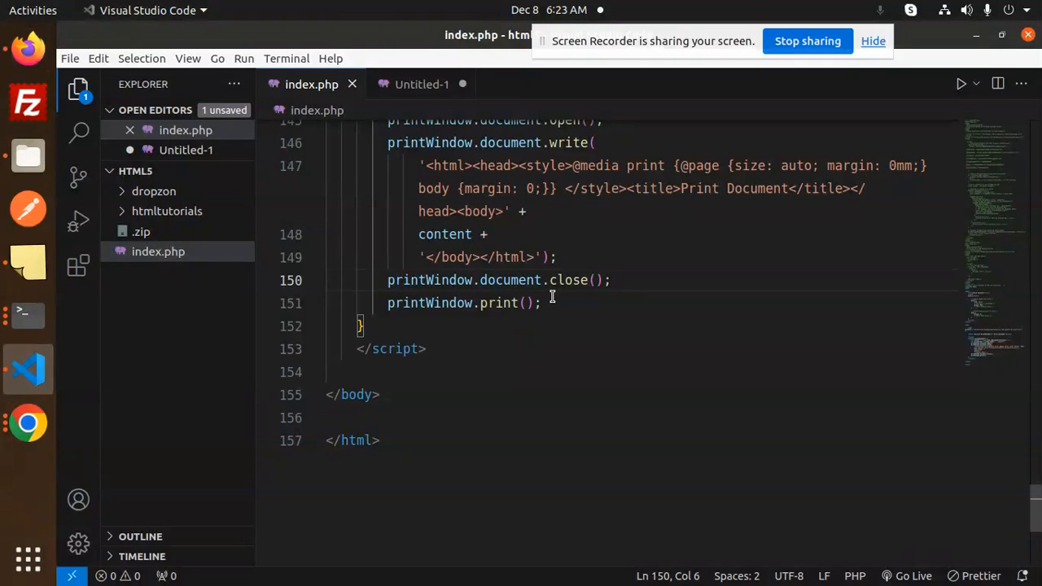
{"action": "left_click", "coordinate": [527, 211]}
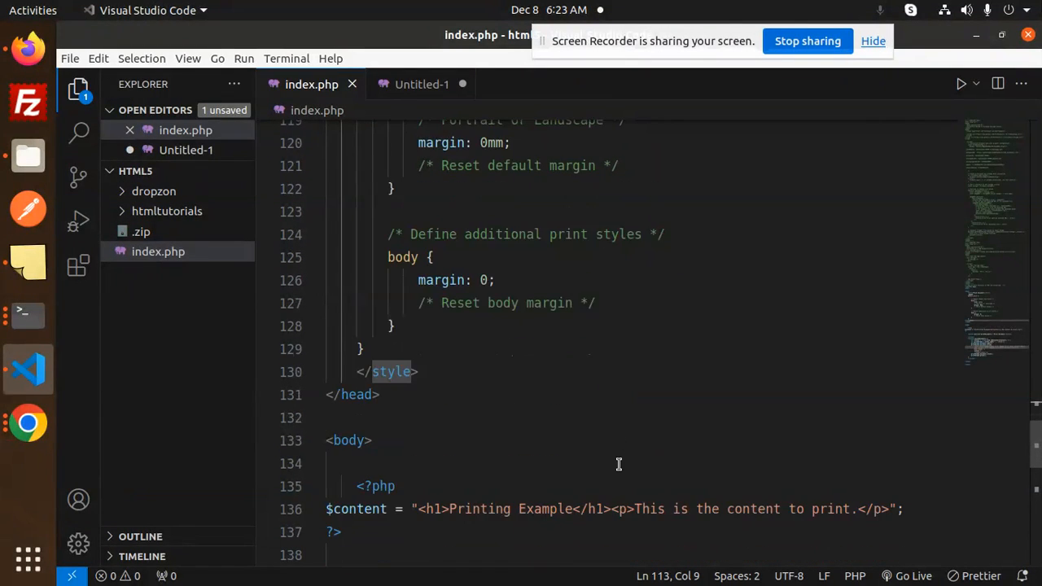
{"action": "scroll", "scroll_direction": "down", "scroll_amount": 3}
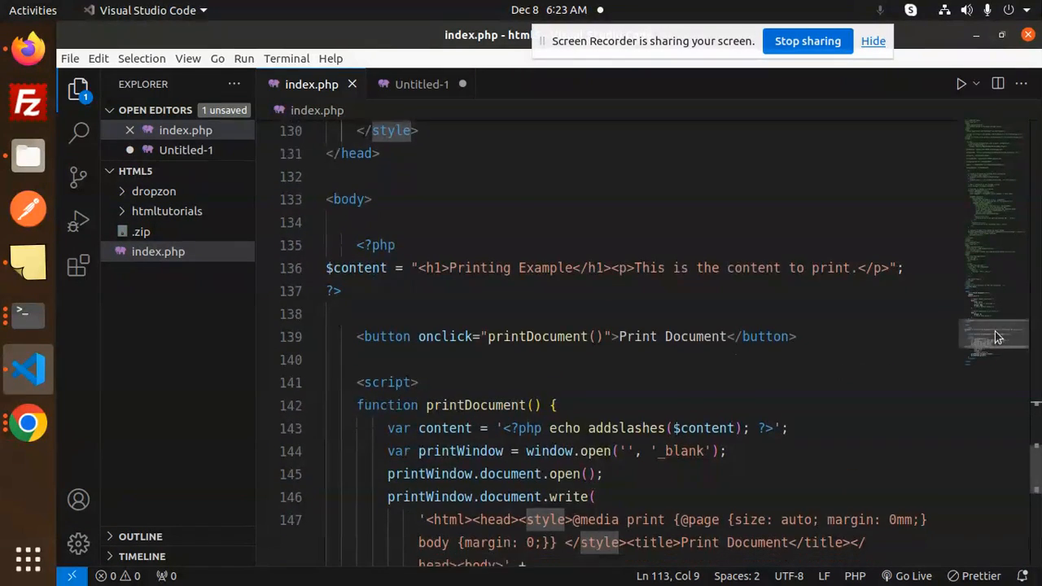
{"action": "scroll", "scroll_direction": "down", "scroll_amount": 3}
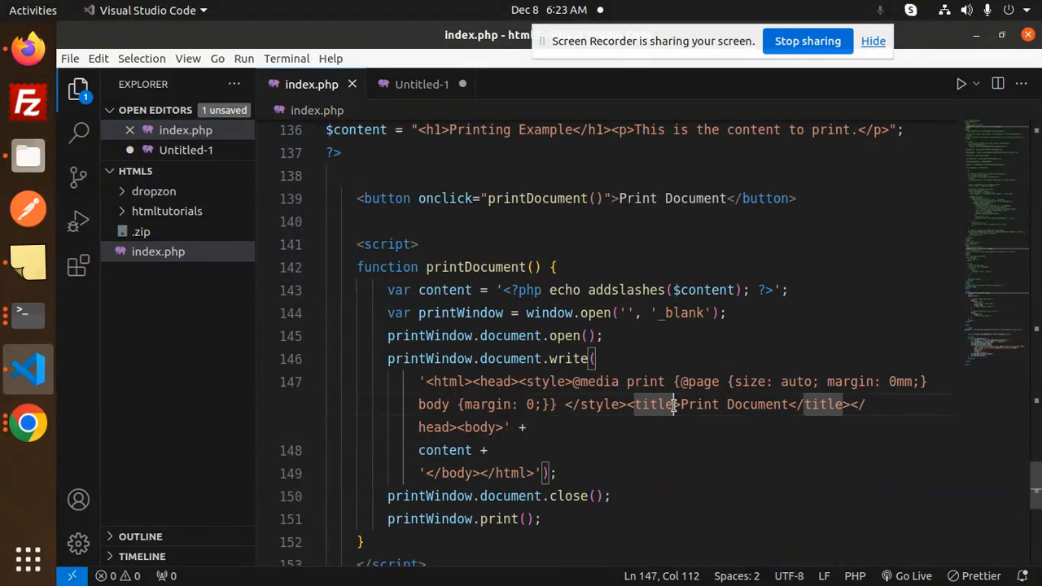
{"action": "scroll", "scroll_direction": "down", "scroll_amount": 3}
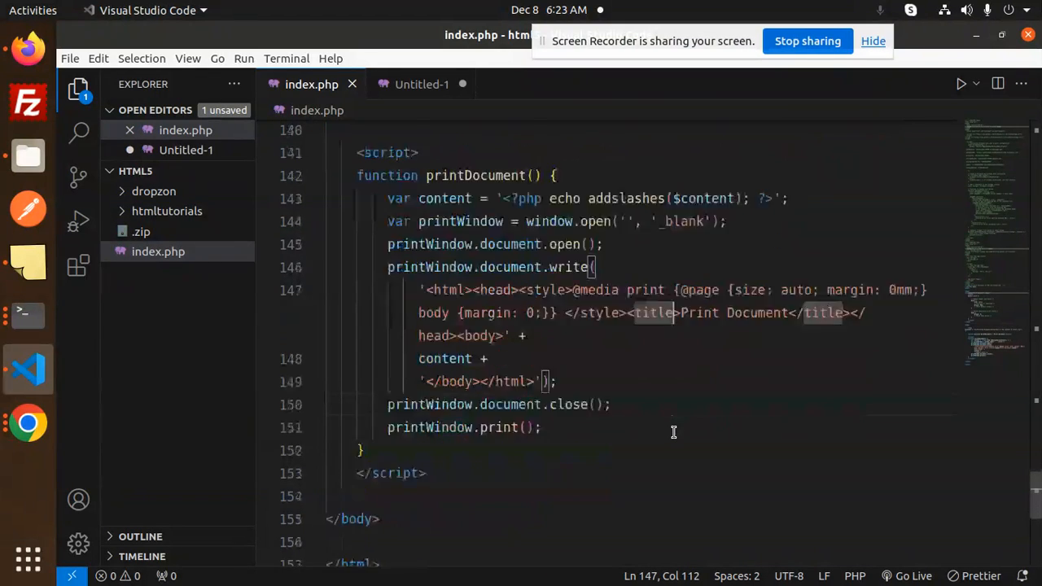
{"action": "scroll", "scroll_direction": "down", "scroll_amount": 3}
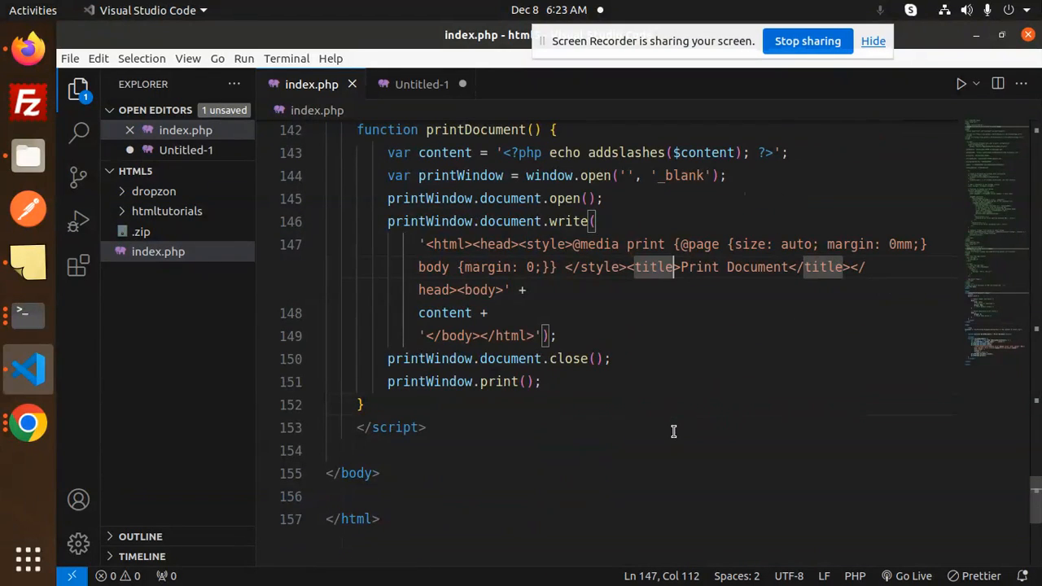